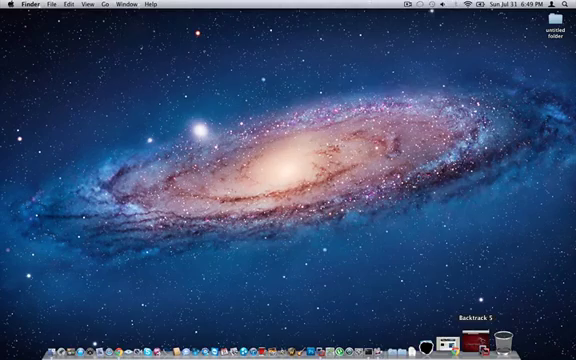
# - Start the BackTrack 5 virtual machine from the Dock
pyautogui.click(470, 333)
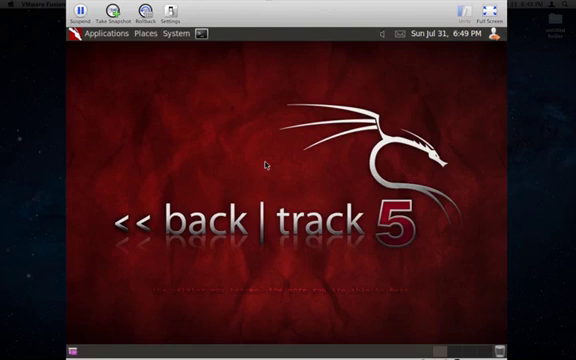
pyautogui.moveTo(259, 161)
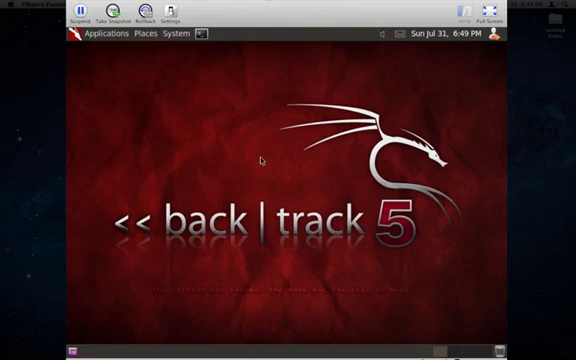
# - Browse the Applications menu into the BackTrack category toward Maltego
pyautogui.click(101, 34)
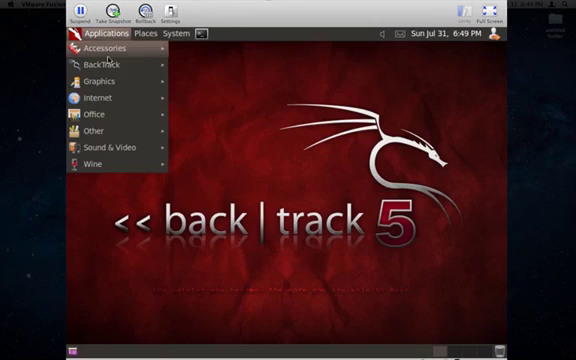
pyautogui.click(103, 65)
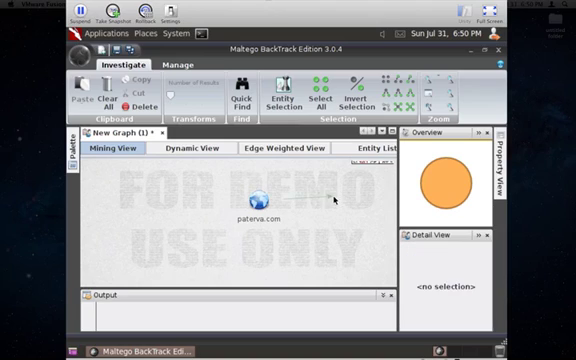
# - Rename the paterva.com domain entity to google.com
pyautogui.click(258, 196)
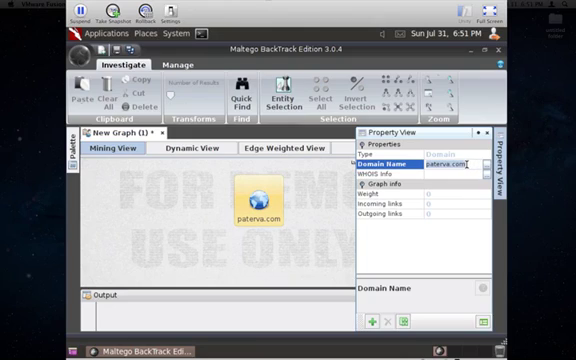
pyautogui.write('google.c')
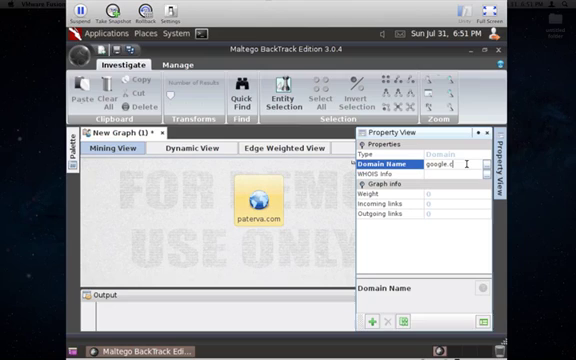
pyautogui.write('google.com')
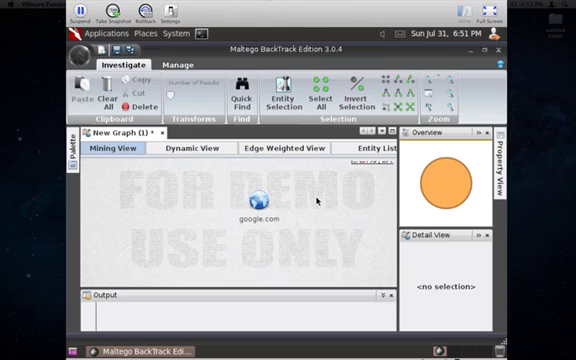
# - Open the transform menu for the google.com entity to find emails
pyautogui.rightClick(261, 198)
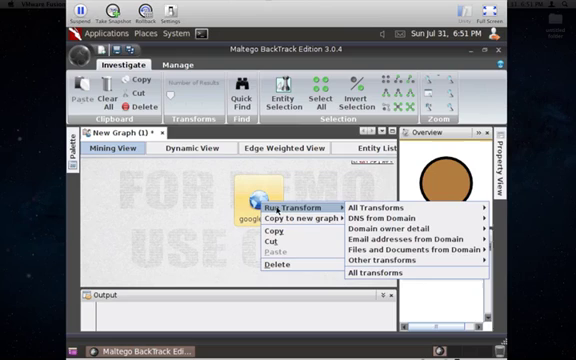
pyautogui.moveTo(392, 225)
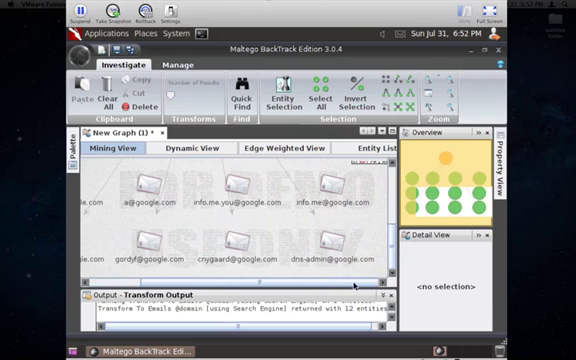
# - Navigate the Overview panel back to the google.com entity and its email links
pyautogui.click(335, 235)
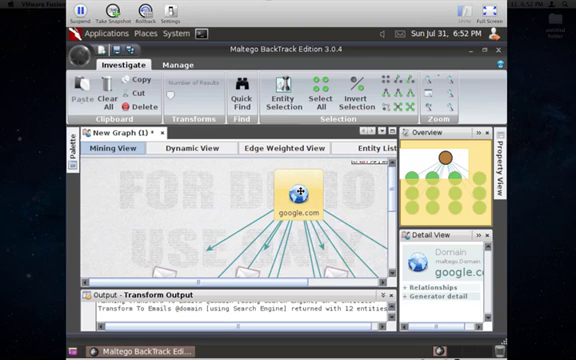
# - Run the To DNS Name transform on google.com
pyautogui.rightClick(298, 190)
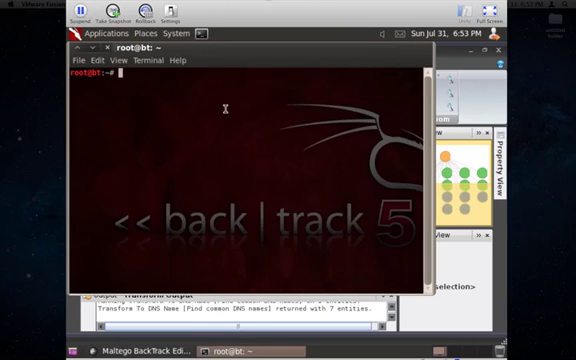
# - Run whois google.com and scroll through the registrar, contacts and name servers
pyautogui.write('whois')
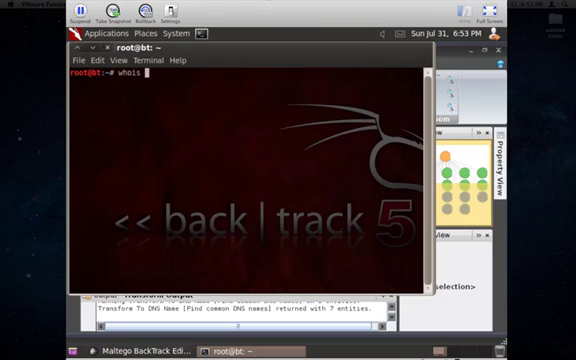
pyautogui.press('Return')
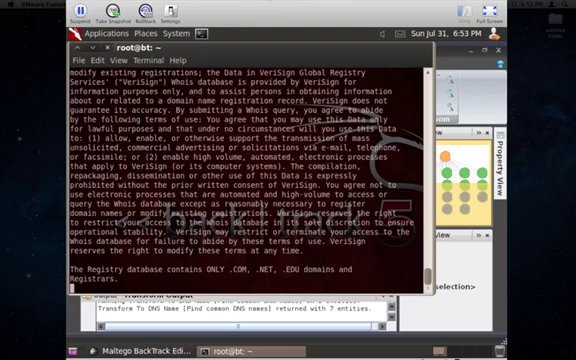
pyautogui.scroll(-3)
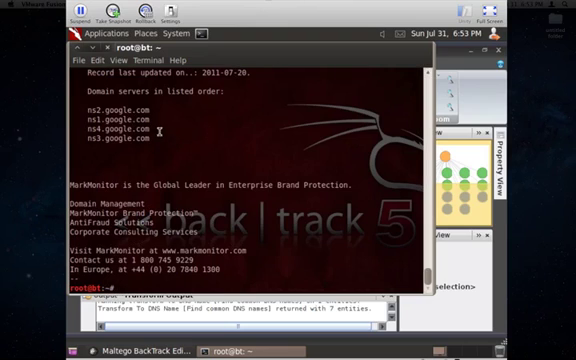
pyautogui.scroll(-3)
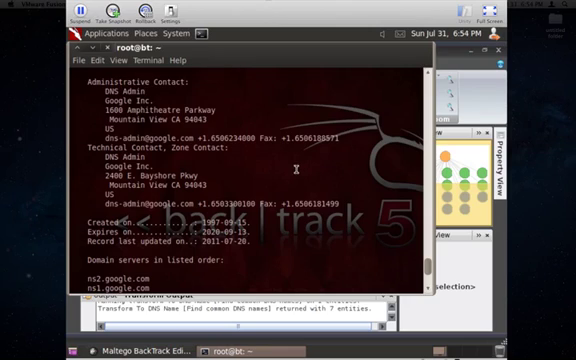
pyautogui.scroll(-3)
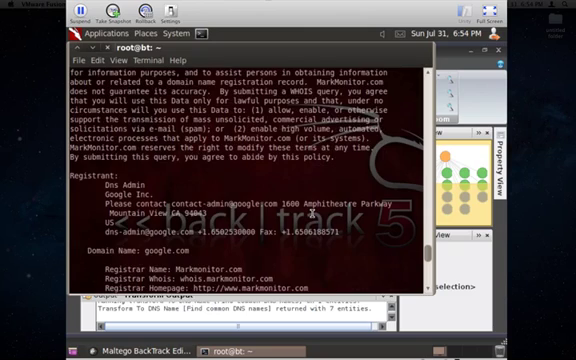
pyautogui.scroll(-3)
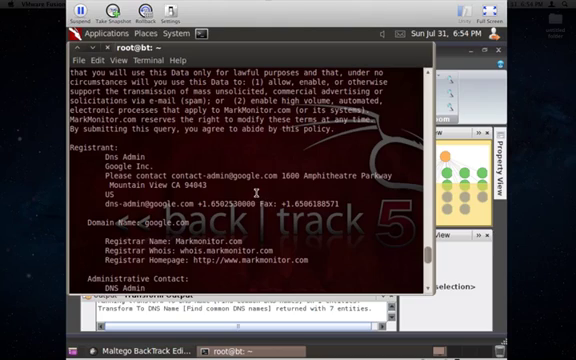
pyautogui.moveTo(311, 202)
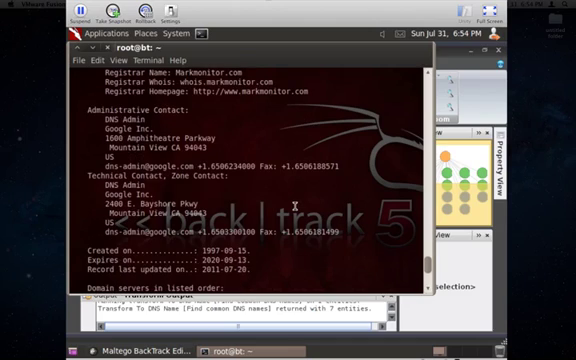
pyautogui.scroll(-3)
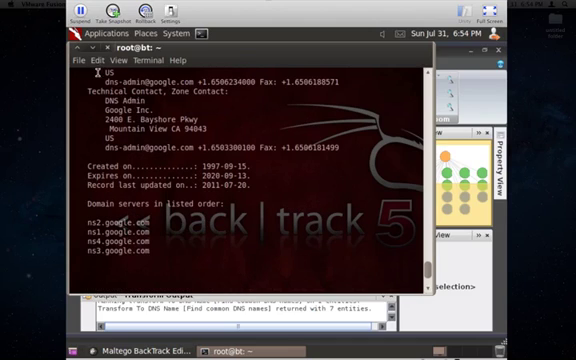